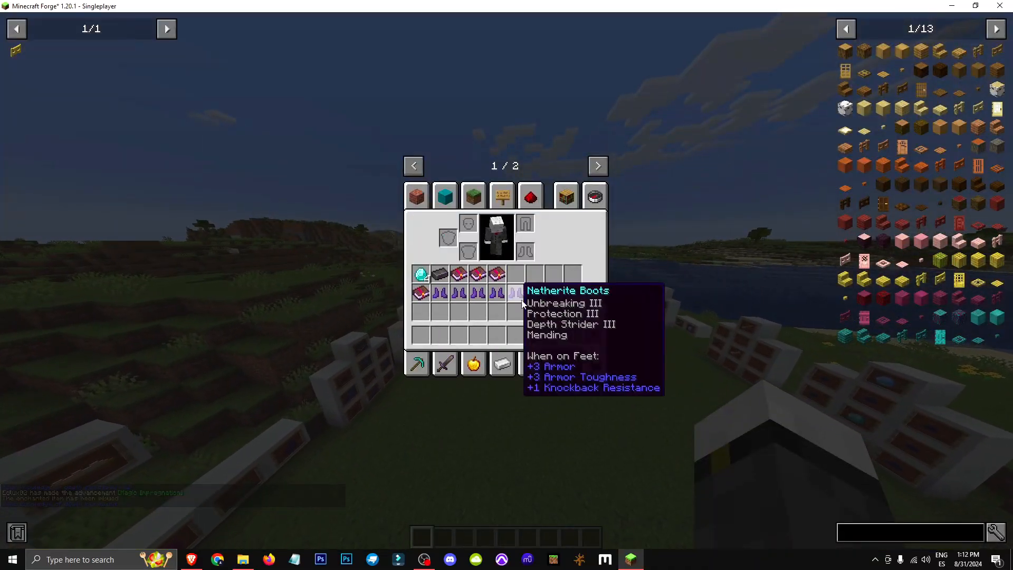
Step: Leave the creative inventory and return to the world facing the item frames
key("Escape")
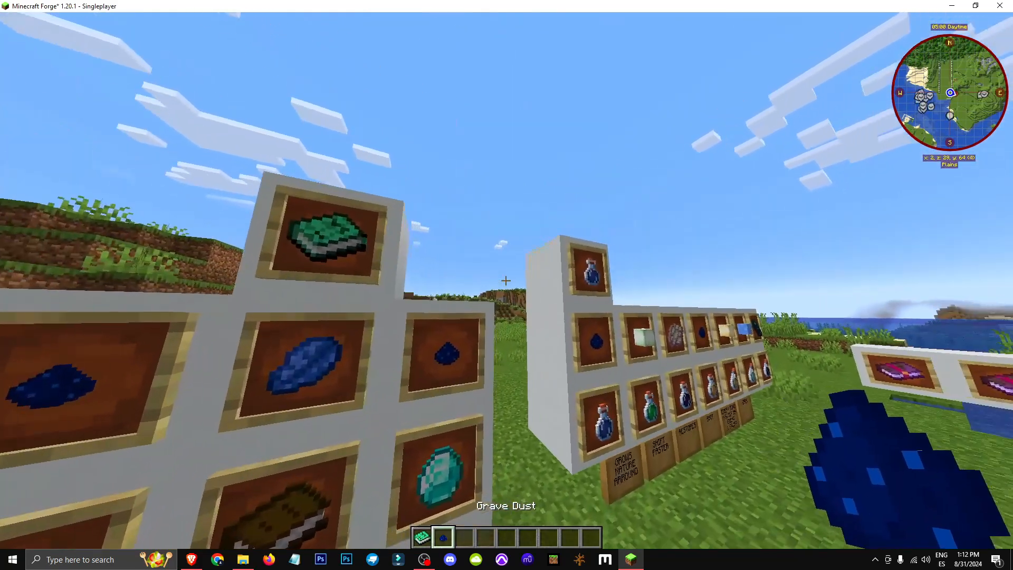
Step: Reopen the creative inventory on the Search Items tab
key("e")
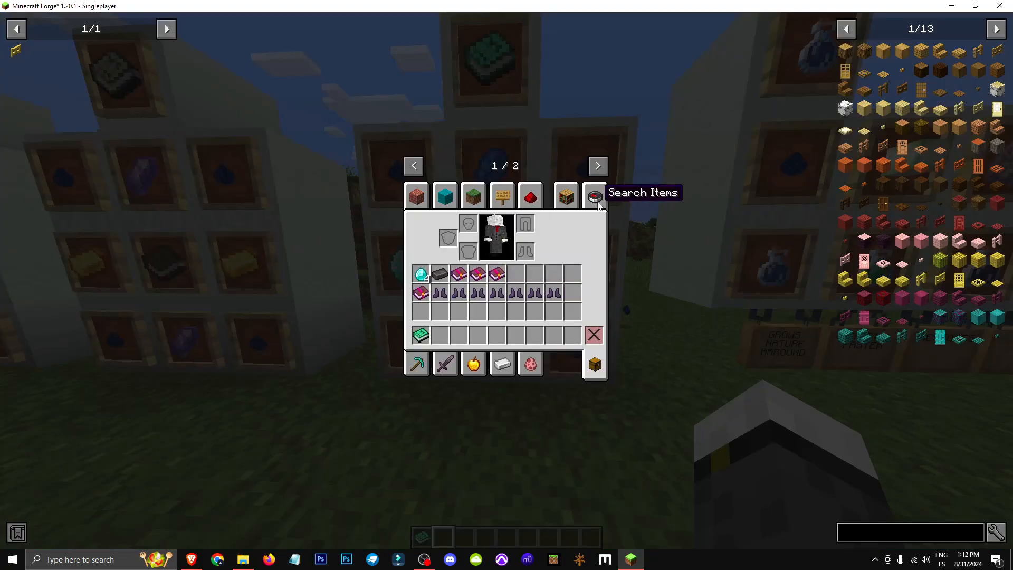
left_click(566, 195)
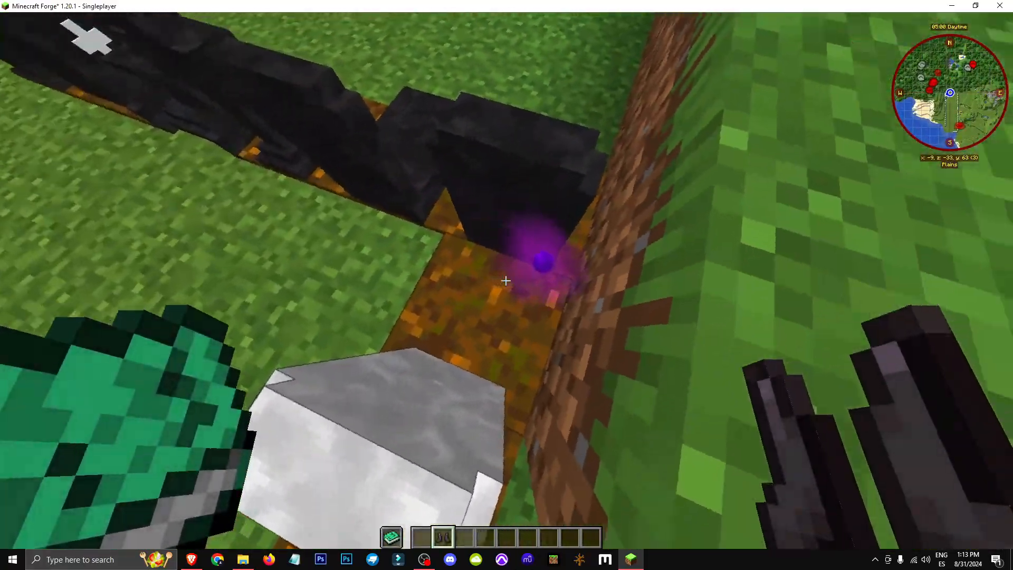
mouse_move(505, 280)
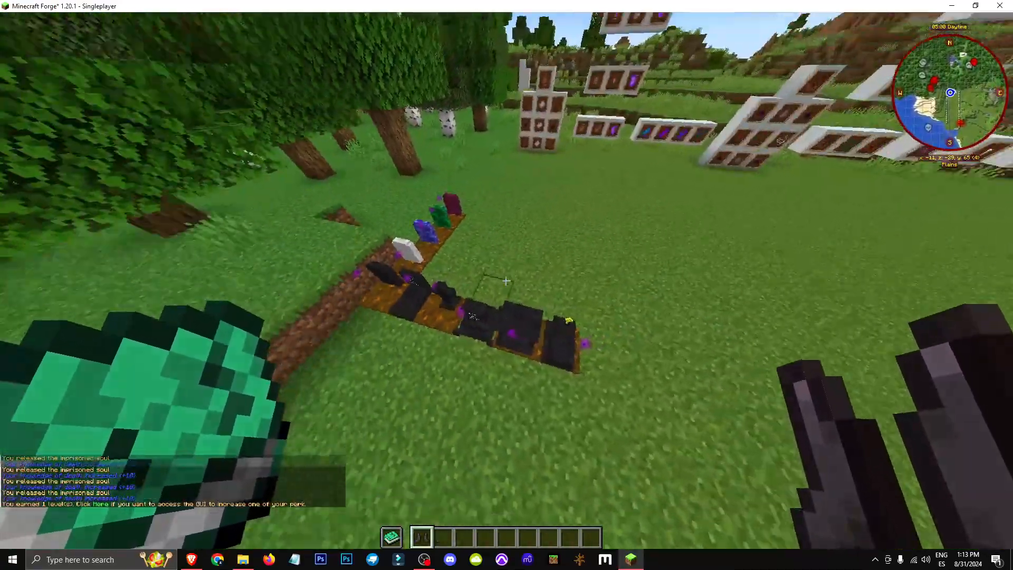
mouse_move(506, 281)
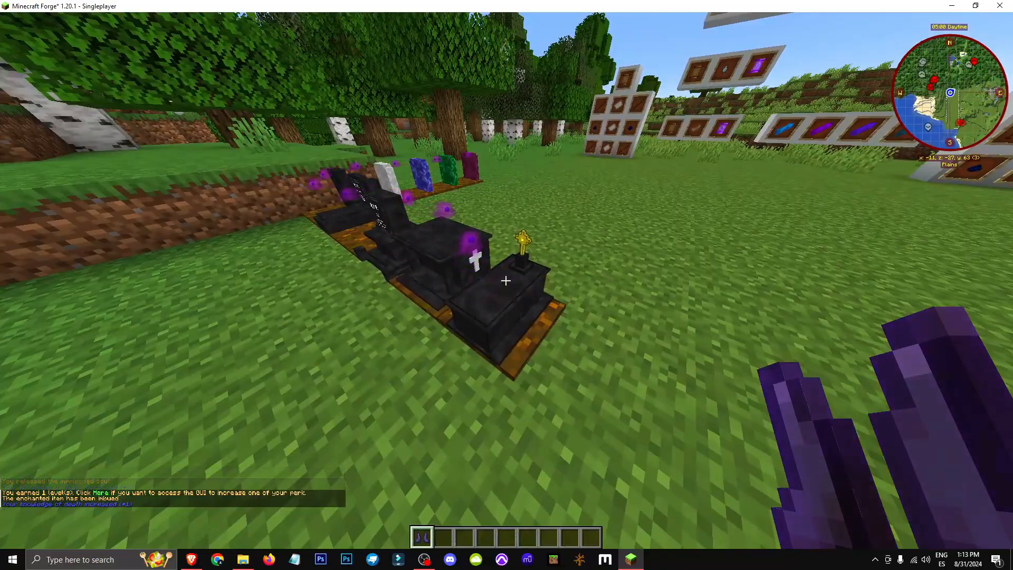